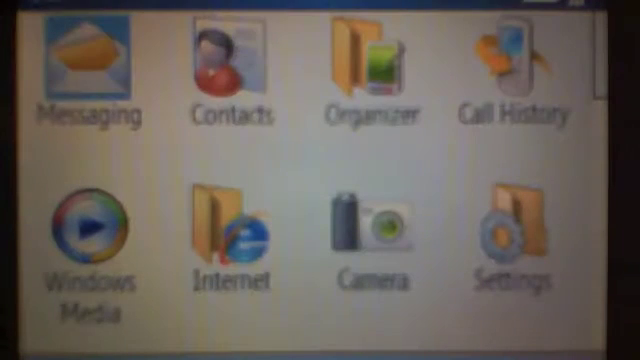
Step: Reach Settings from the Start menu to change the Start menu style to List
left_click(220, 60)
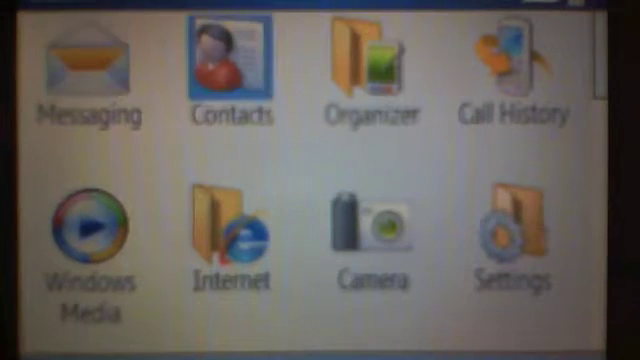
left_click(512, 224)
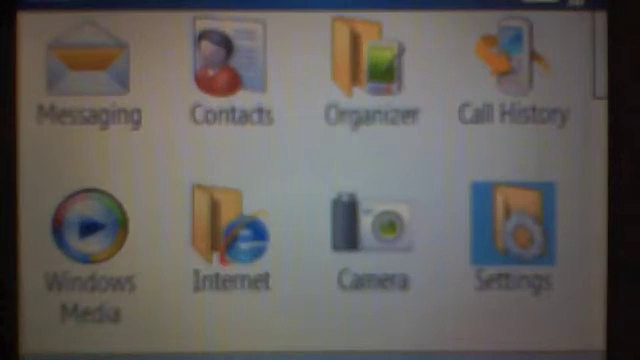
left_click(514, 232)
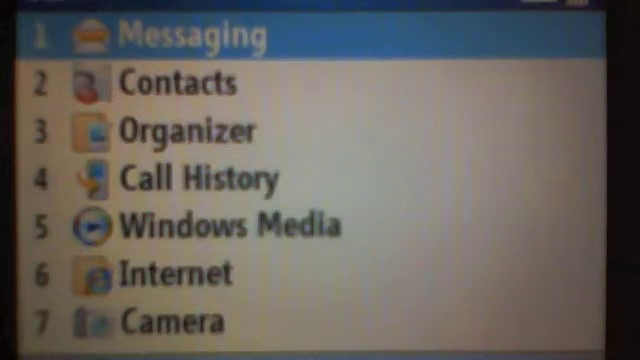
Step: Scroll the Start menu list down to Settings and reach the Home Screen display settings
left_click(168, 272)
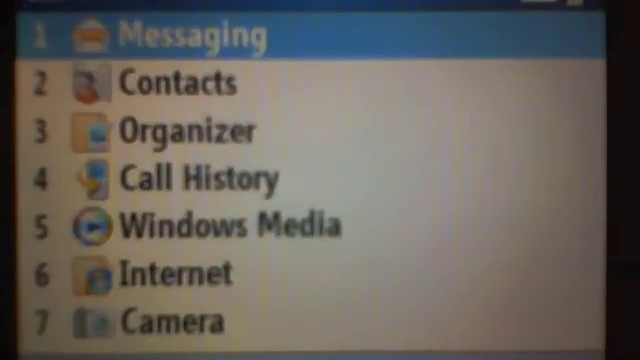
scroll("down", 3)
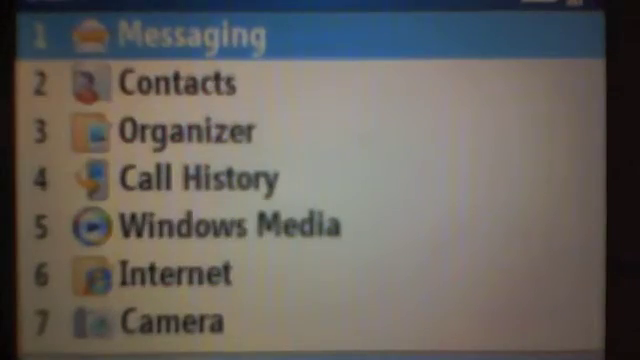
scroll("down", 3)
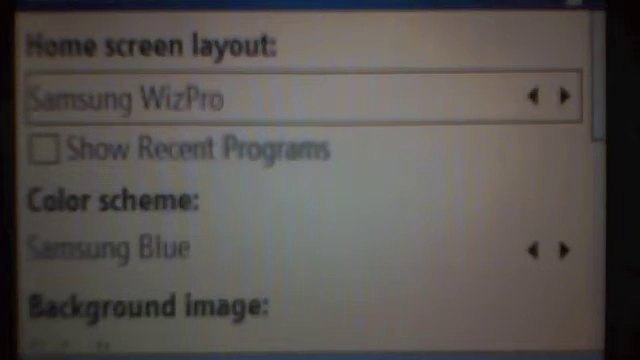
Step: Preview six successive home screen layouts with the right arrow of the layout selector
left_click(568, 96)
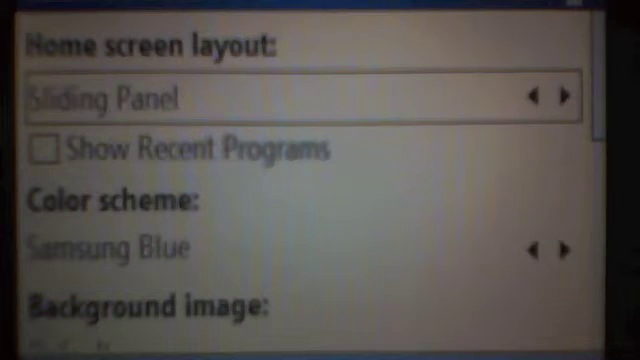
left_click(568, 96)
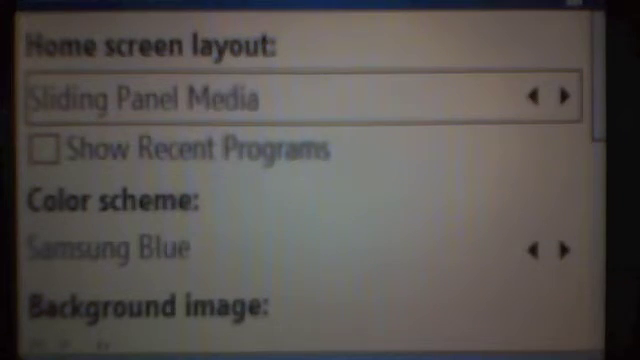
left_click(564, 96)
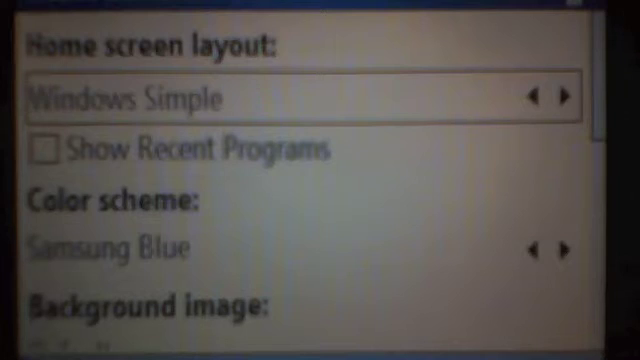
left_click(566, 98)
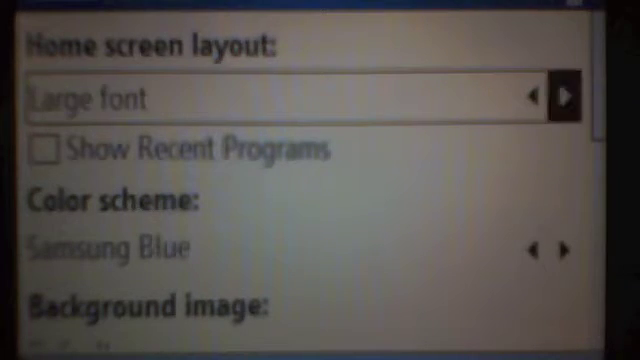
left_click(568, 96)
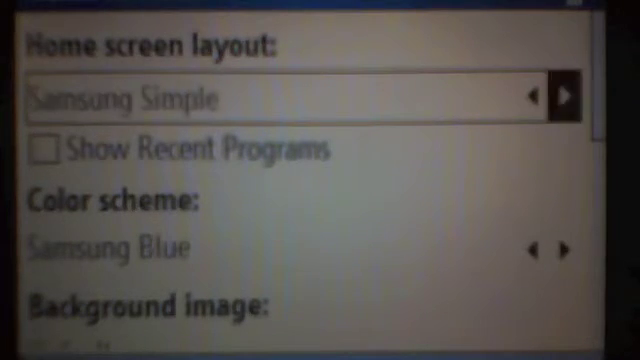
left_click(566, 96)
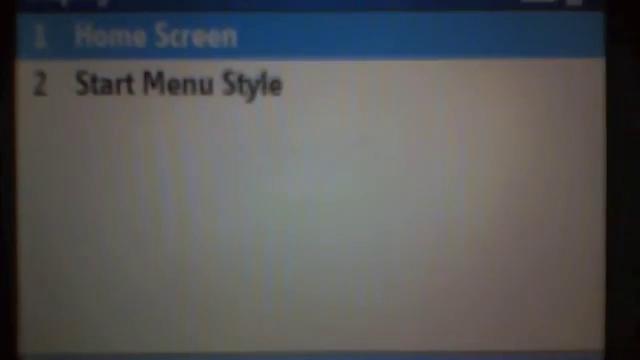
Step: Re-enter Home Screen settings and cycle two more layouts before returning to the Start list
left_click(136, 36)
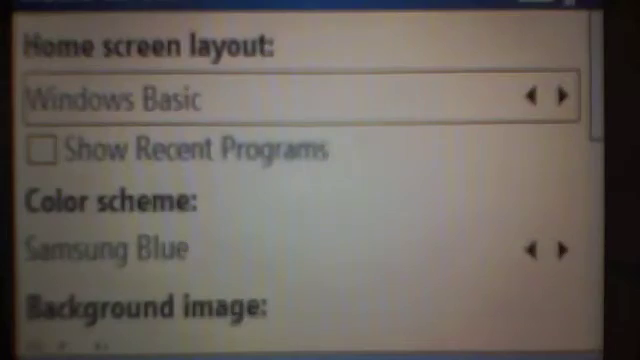
left_click(564, 98)
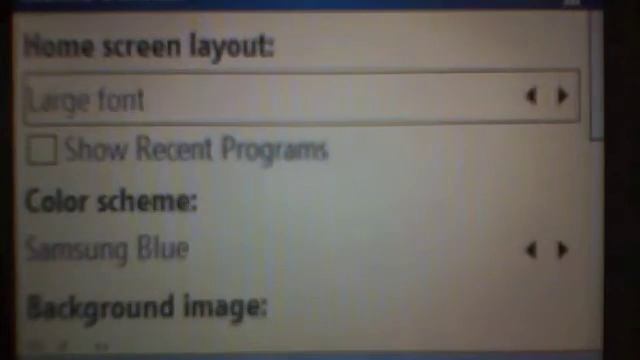
left_click(560, 98)
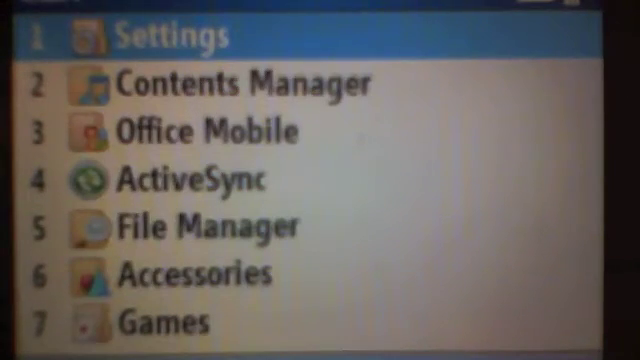
Step: Arrow back to the Sliding Panel Media layout and apply it as the home screen
left_click(160, 32)
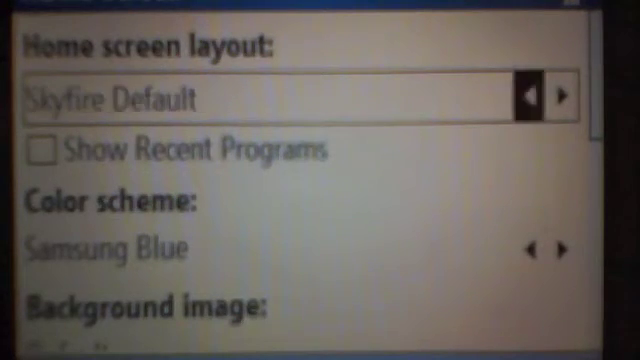
left_click(532, 96)
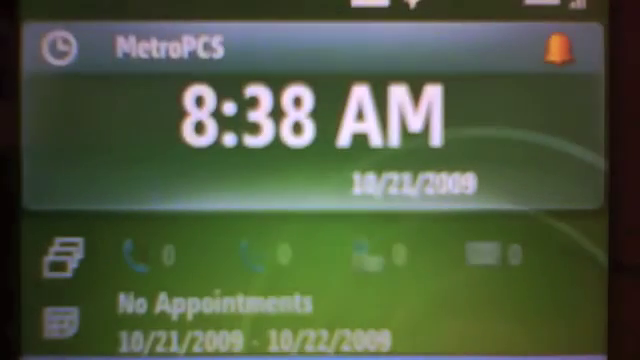
Step: Browse the Music, Appointments and Messenger panels of the new sliding-panel home screen
scroll("down", 3)
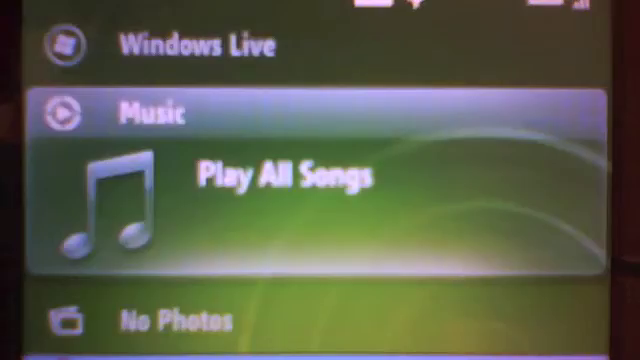
scroll("down", 3)
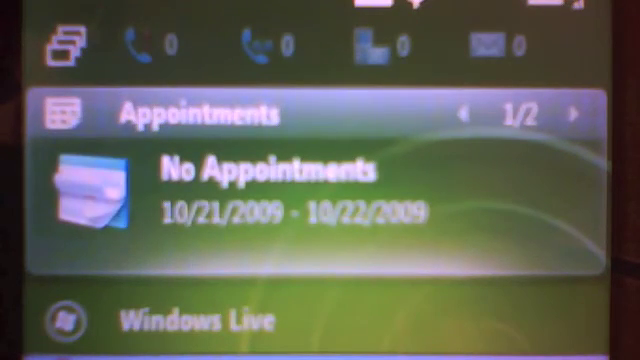
left_click(572, 112)
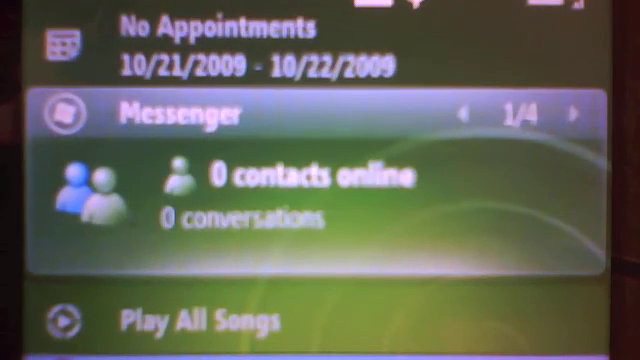
scroll("down", 3)
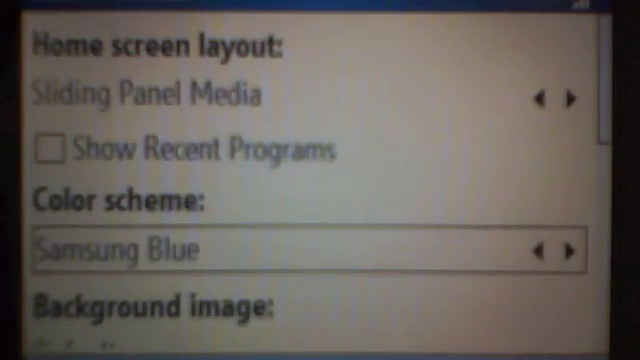
Step: Choose the Grey color scheme and cycle background images to WIZPRO
left_click(570, 252)
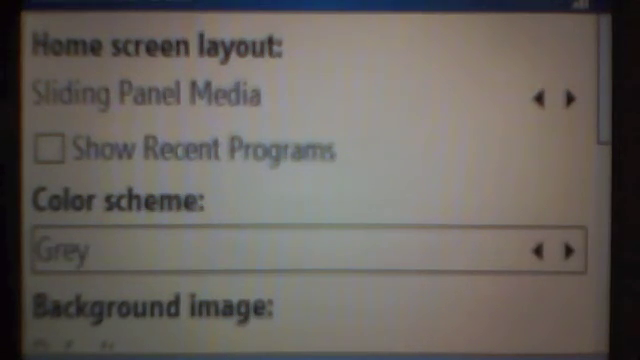
scroll("down", 3)
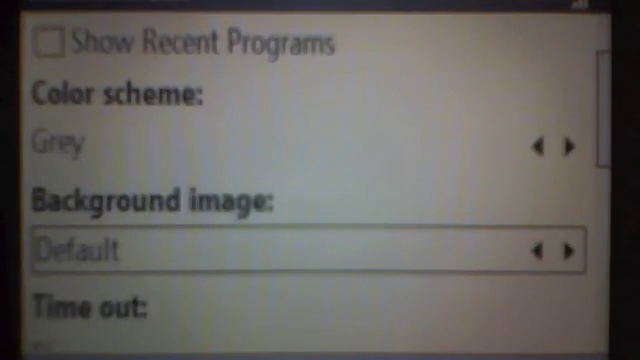
scroll("down", 3)
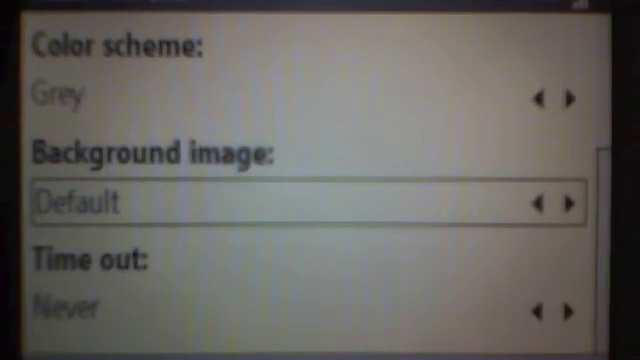
left_click(570, 200)
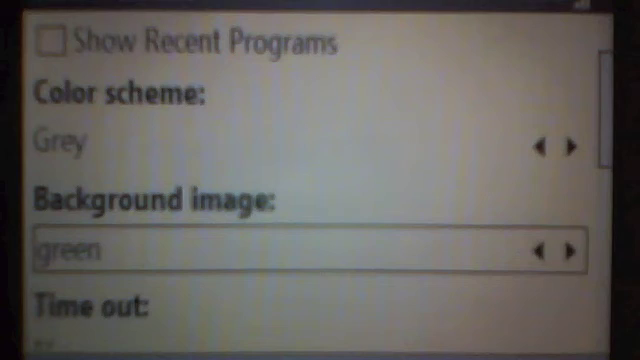
left_click(572, 248)
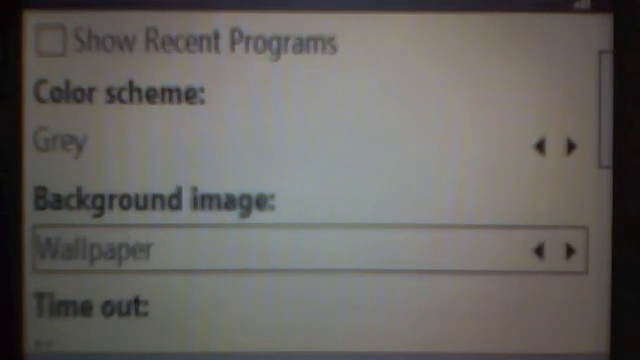
left_click(574, 248)
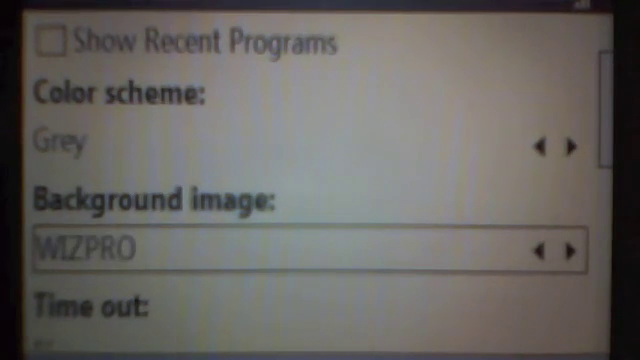